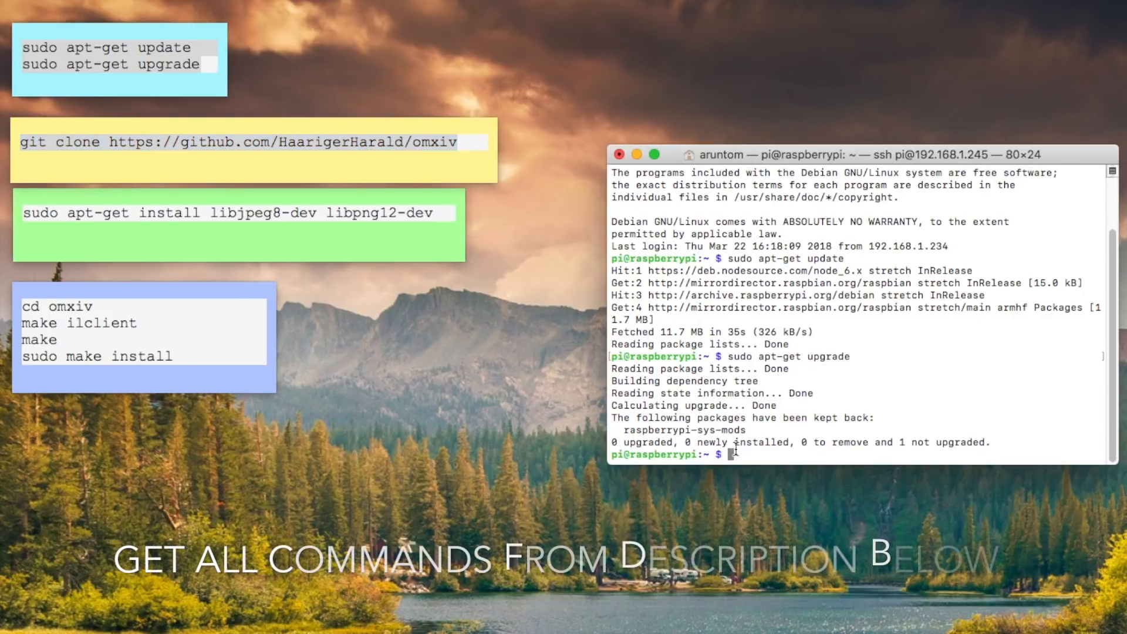
pyautogui.write('git clone https://github.com/HaarigerHarald/omxiv')
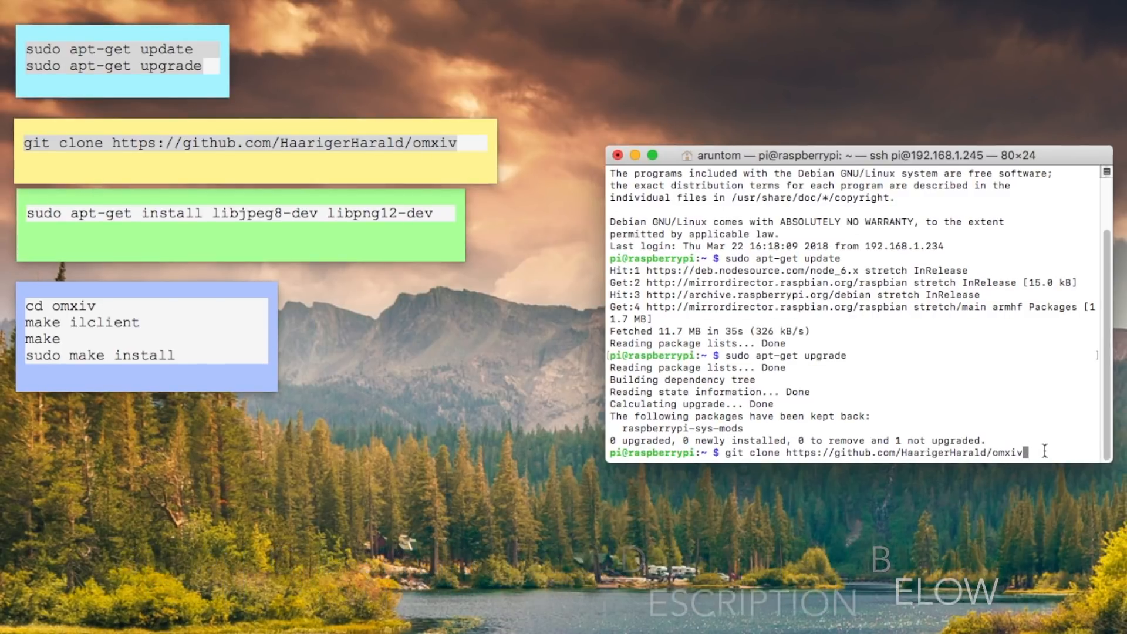
pyautogui.press('Return')
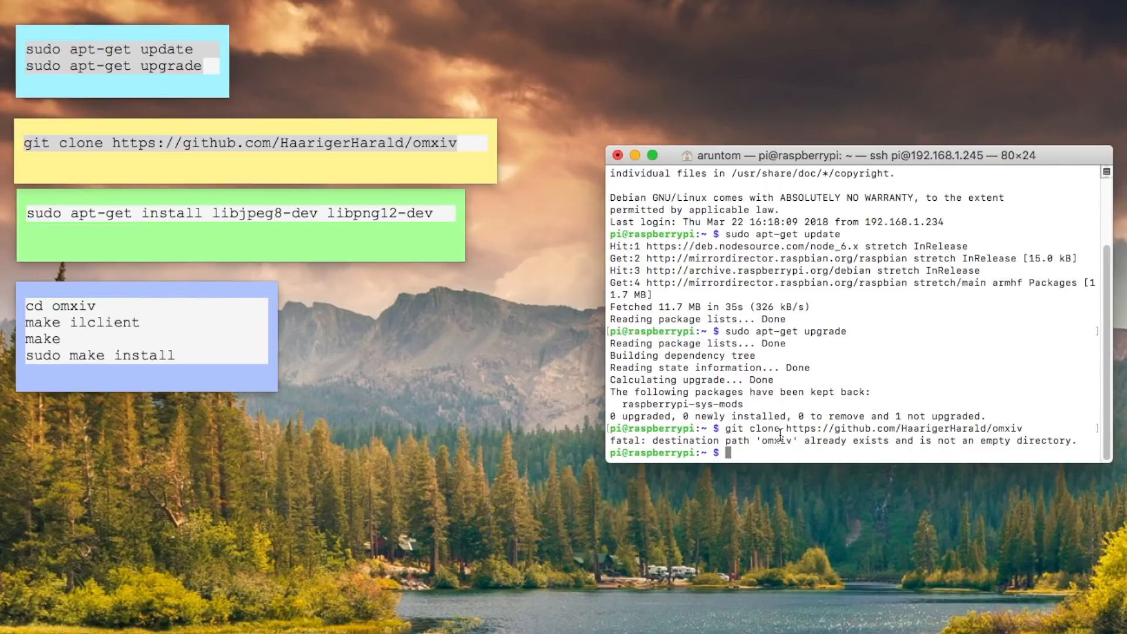
# - Run sudo apt-get install libjpeg8-dev libpng12-dev; both are already the newest versions
pyautogui.click(240, 214)
pyautogui.write('sudo raspi')
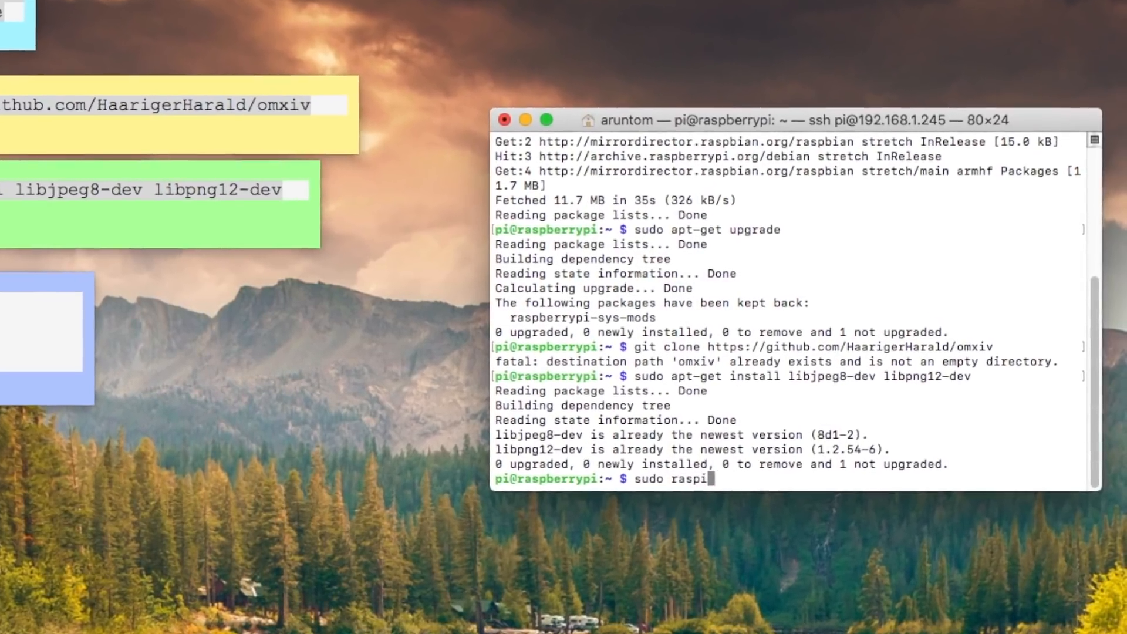
pyautogui.write('-config')
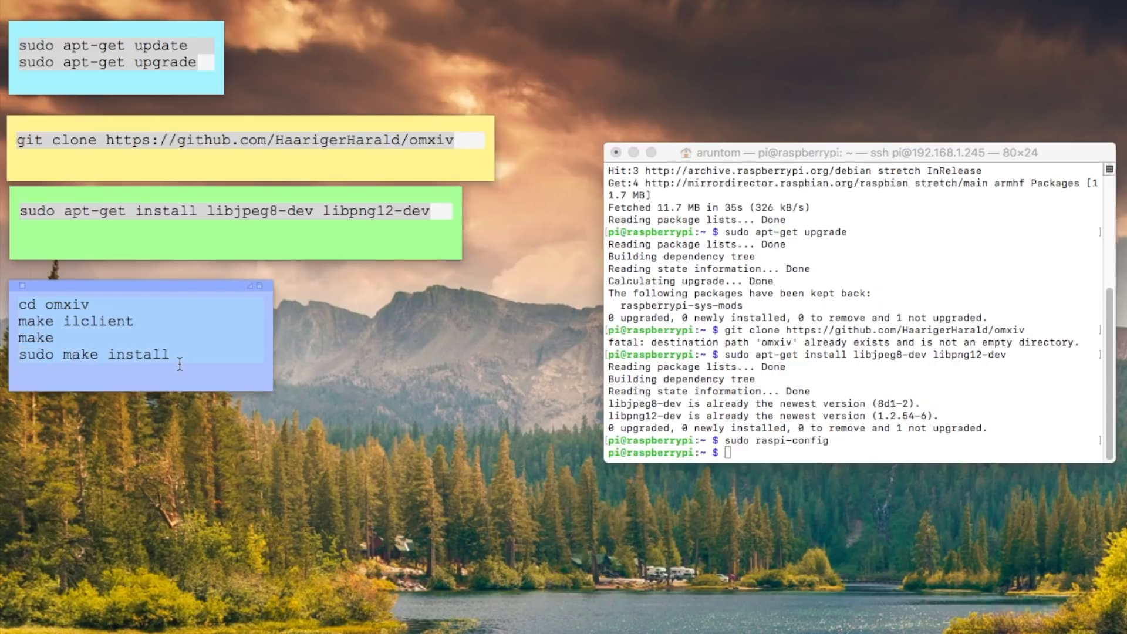
pyautogui.moveTo(28, 306)
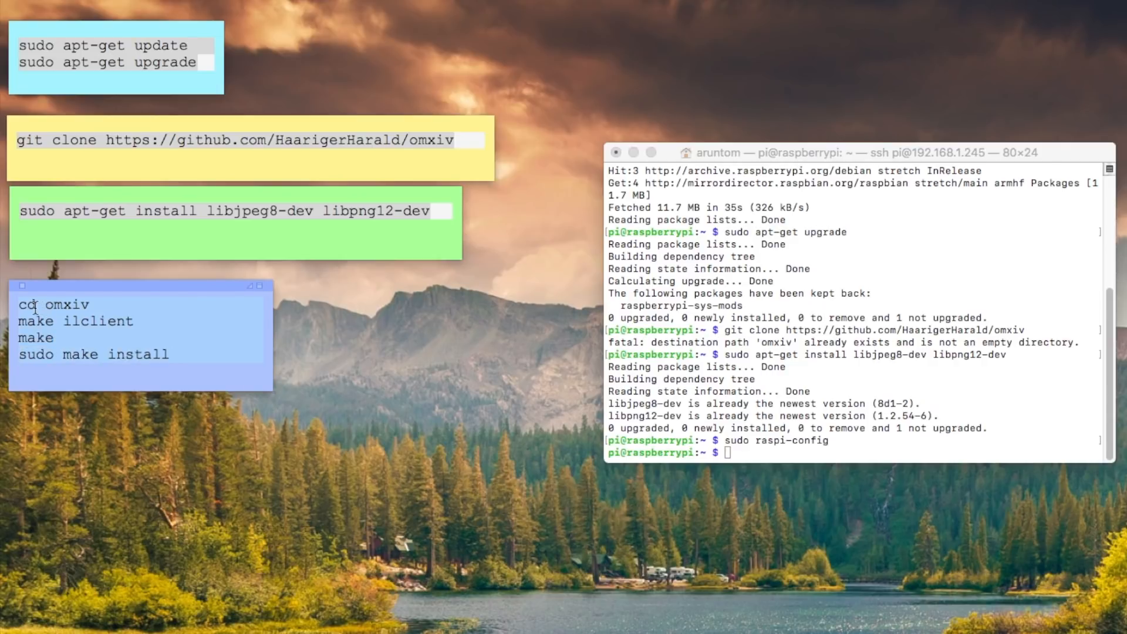
# - Append ' -j' to the make line in the blue sticky so it reads make -j
pyautogui.write('-j')
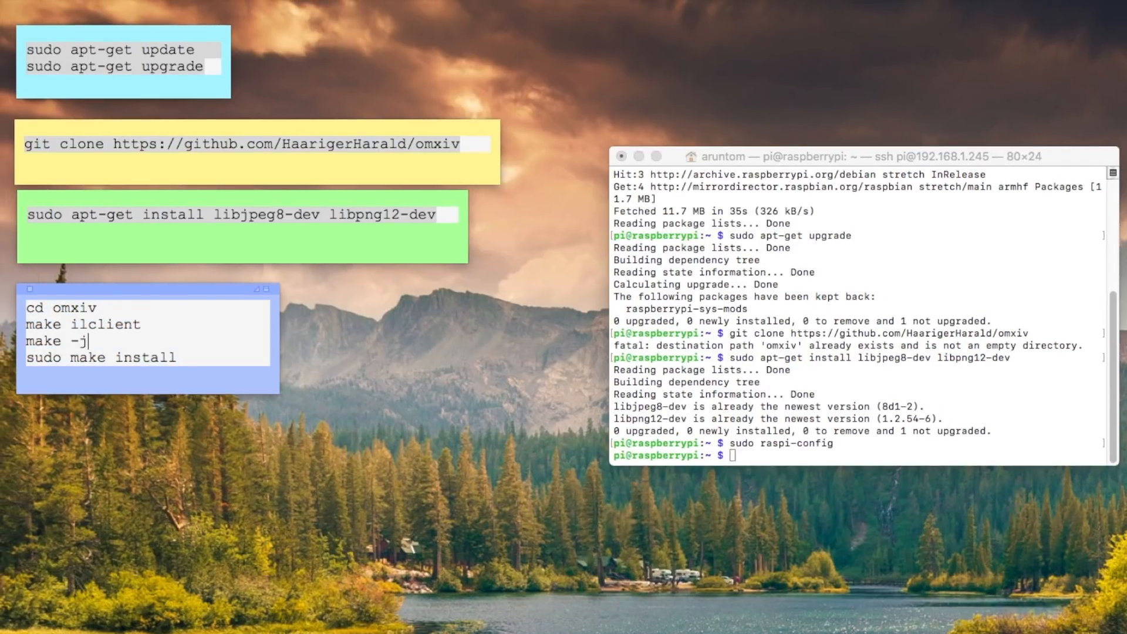